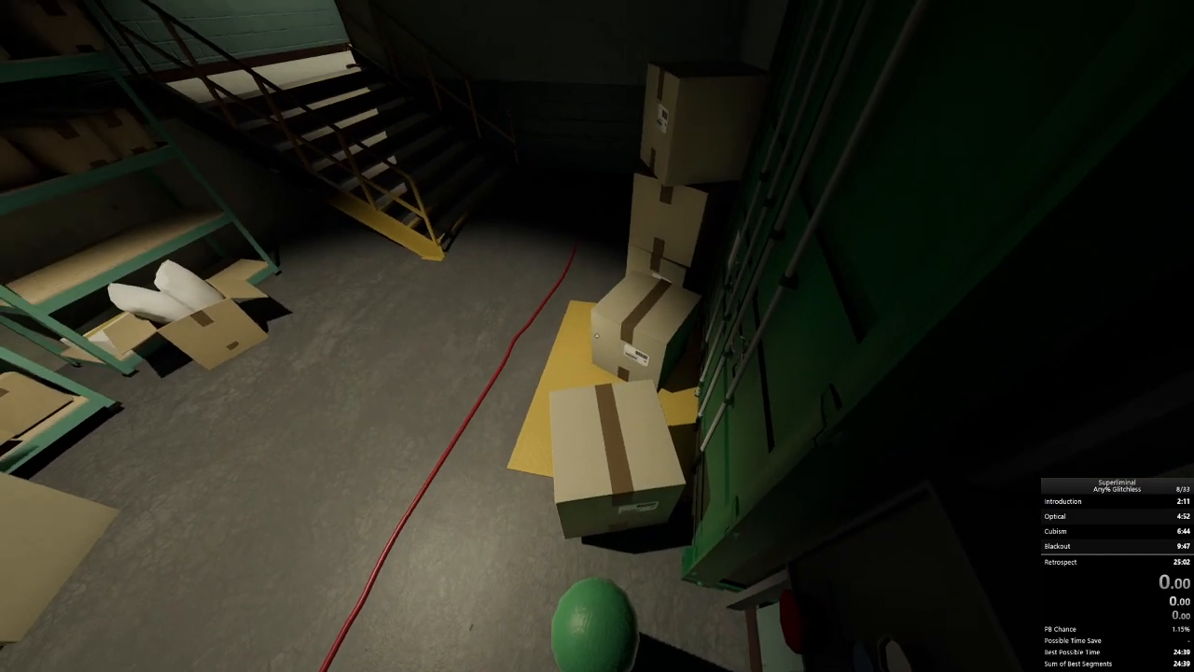
Pause Superliminal with Escape to bring up the options menu
key("Escape")
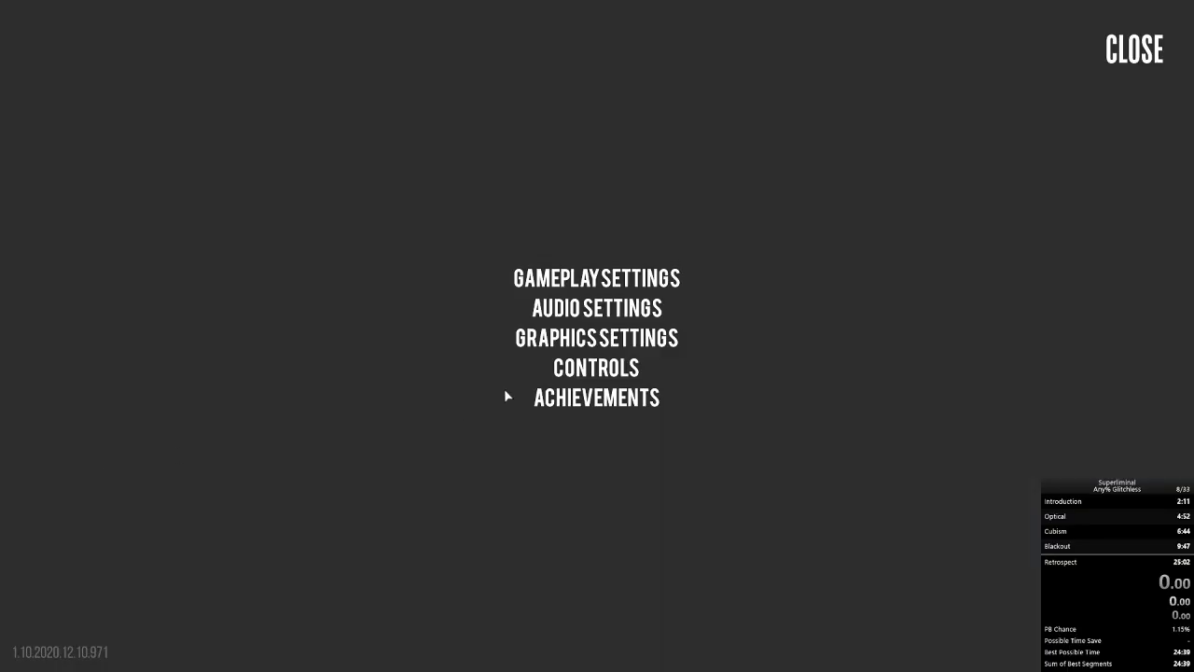
left_click(595, 338)
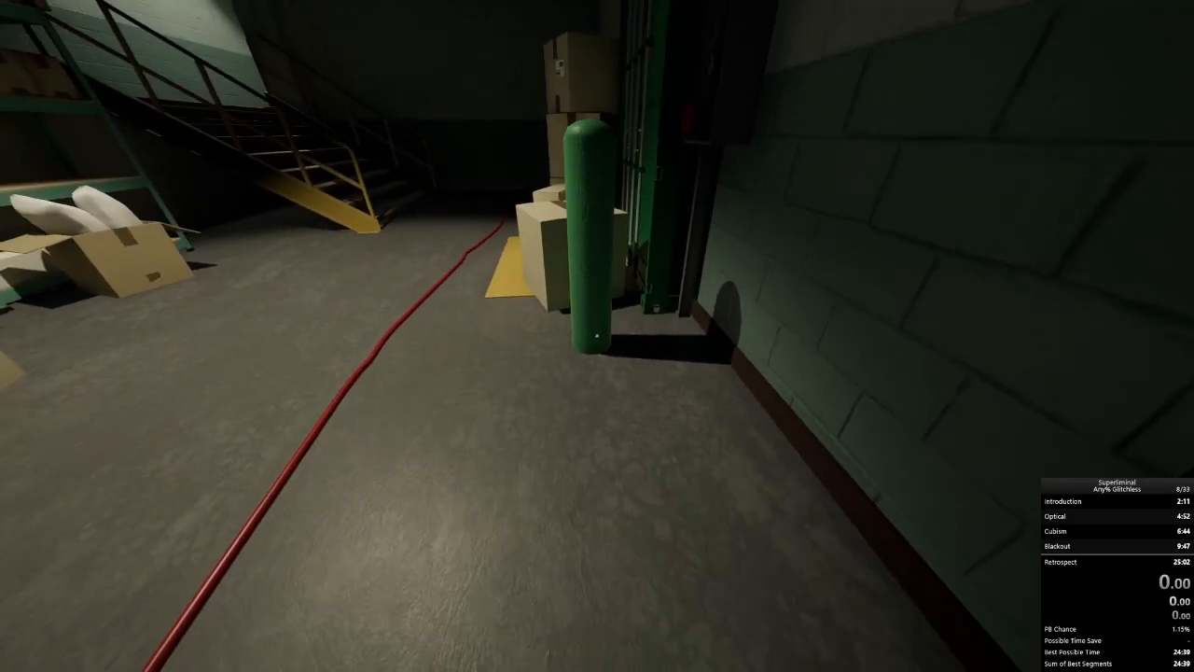
mouse_move(597, 336)
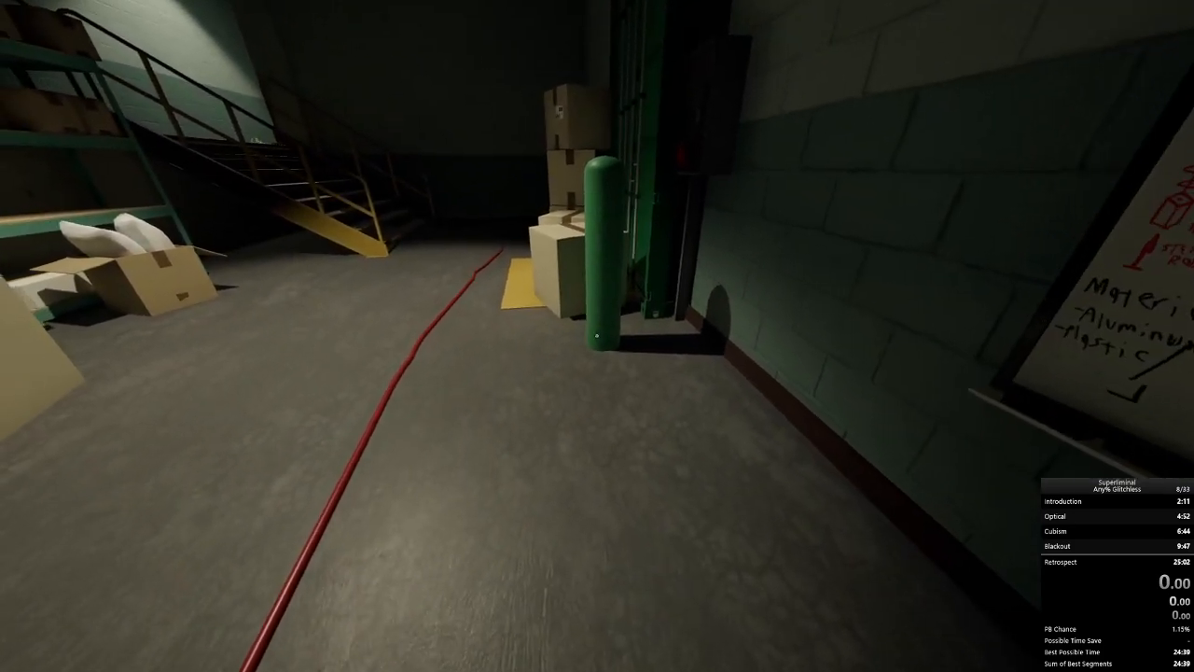
key("Escape")
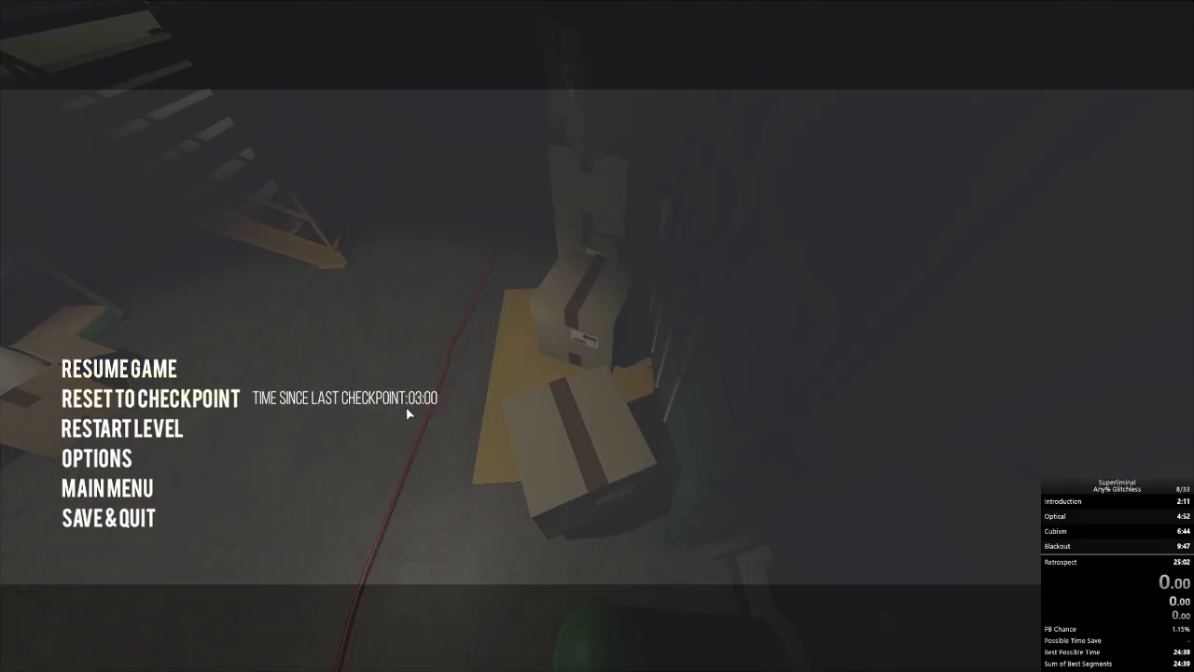
mouse_move(117, 416)
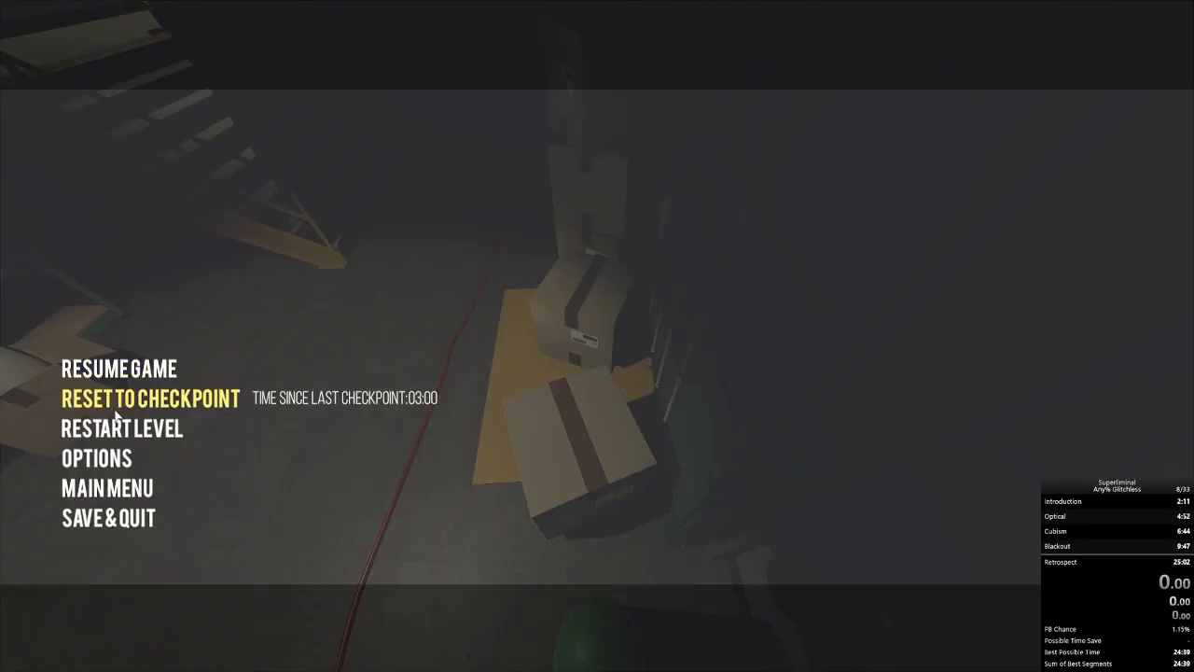
left_click(96, 458)
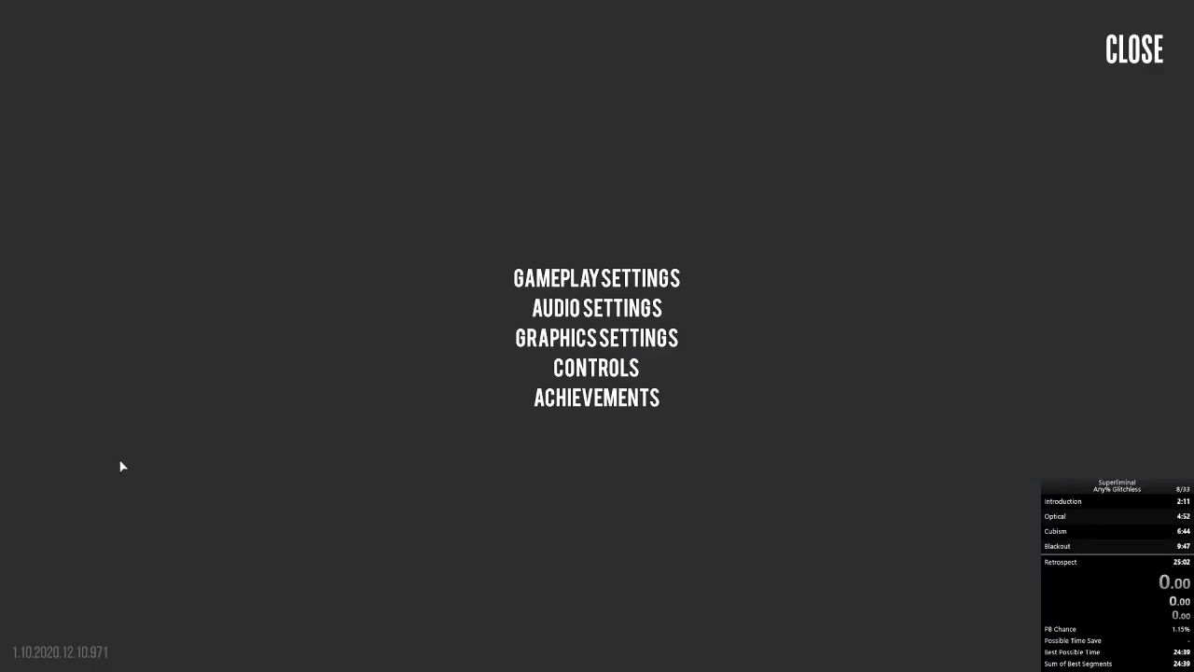